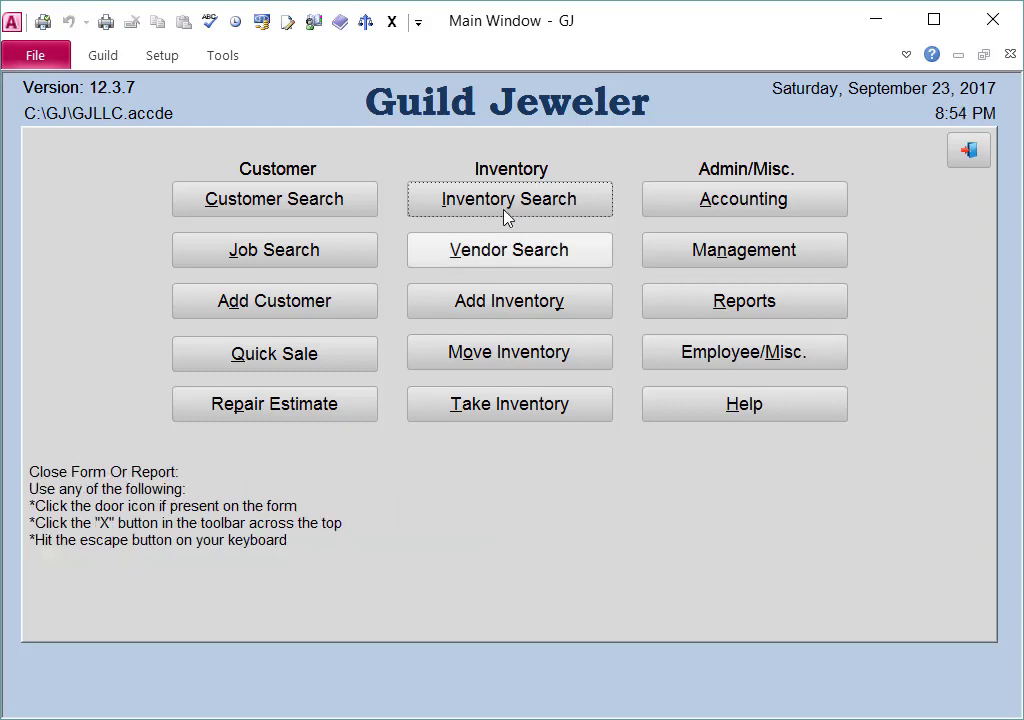
pyautogui.moveTo(556, 150)
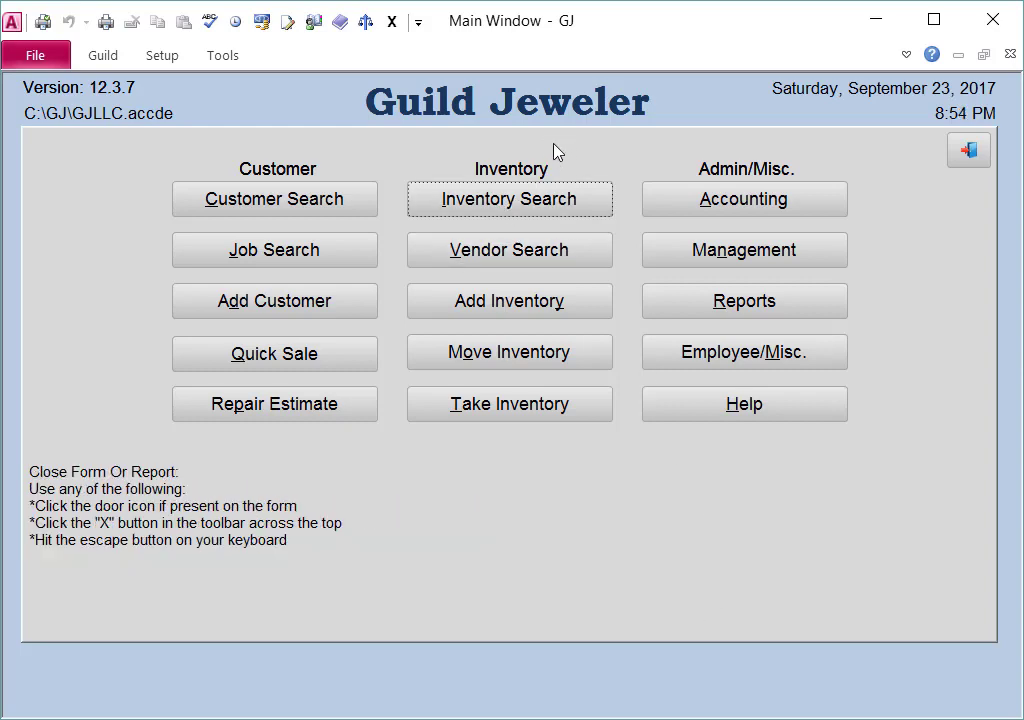
# Bring up the Inventory Search form from the main window
pyautogui.click(508, 198)
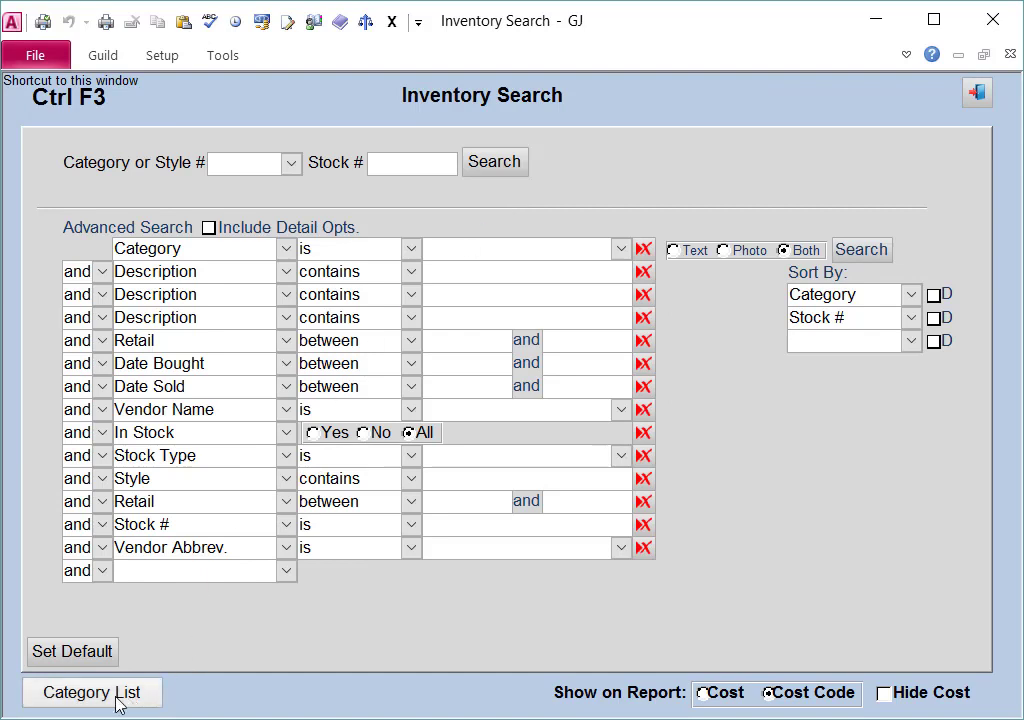
# Show the inventory category list and delete one category with its red X
pyautogui.click(92, 692)
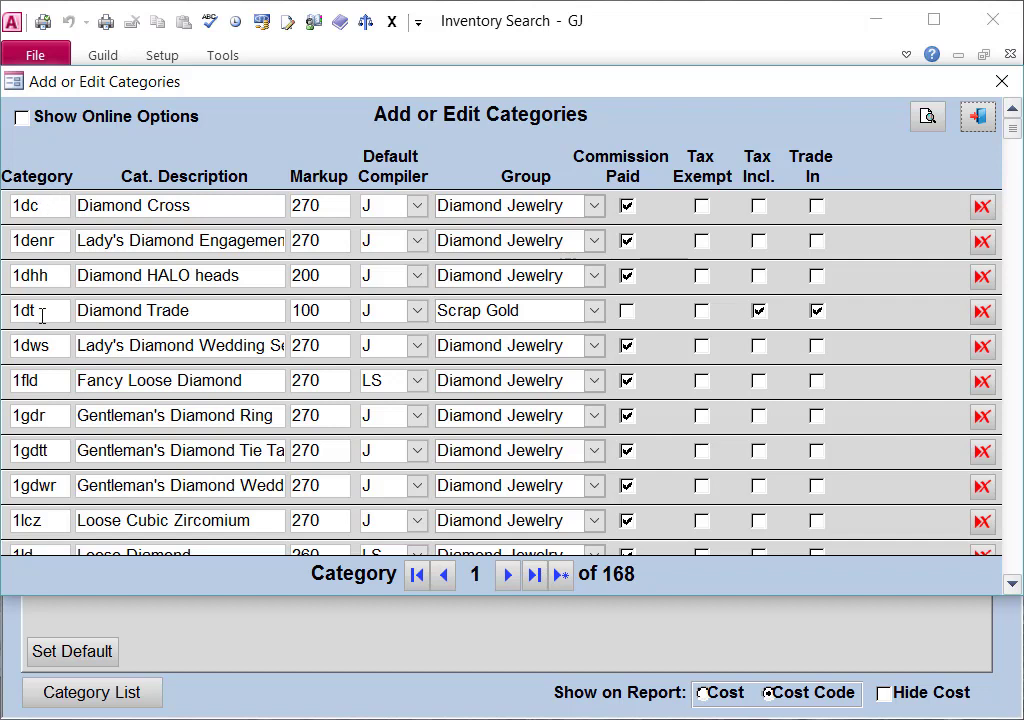
pyautogui.scroll(-3)
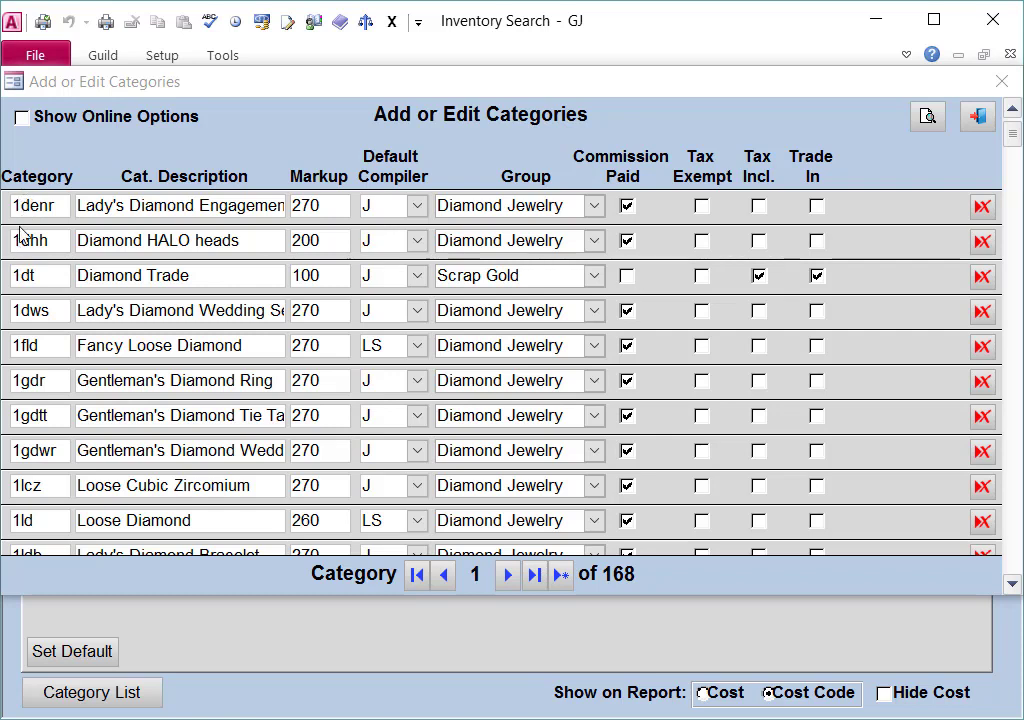
pyautogui.scroll(-3)
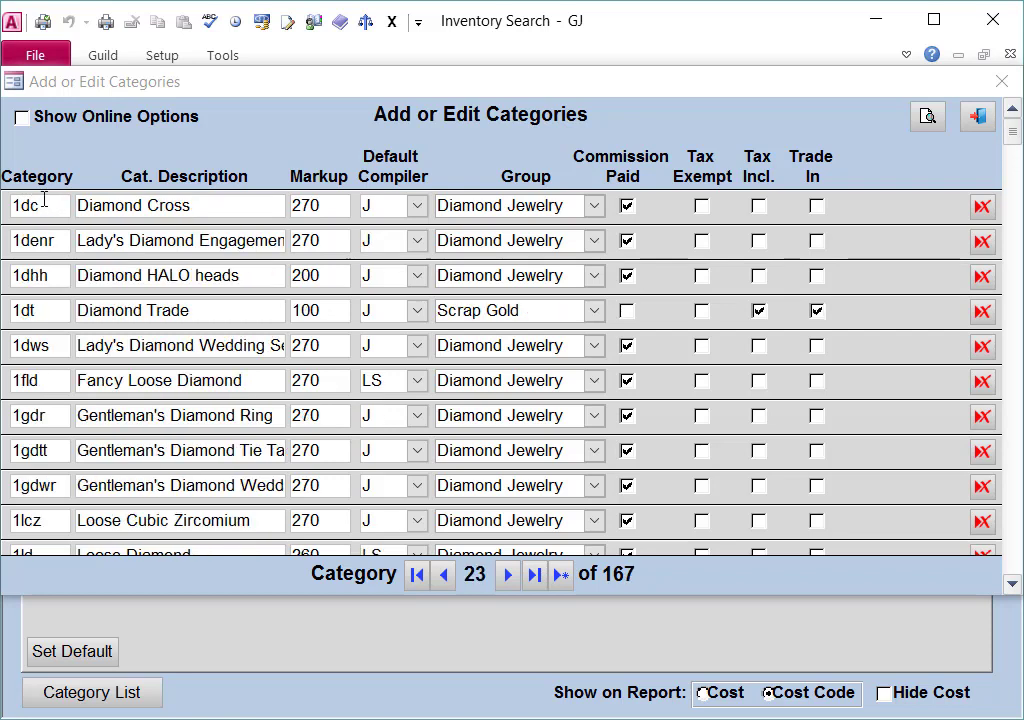
pyautogui.click(416, 574)
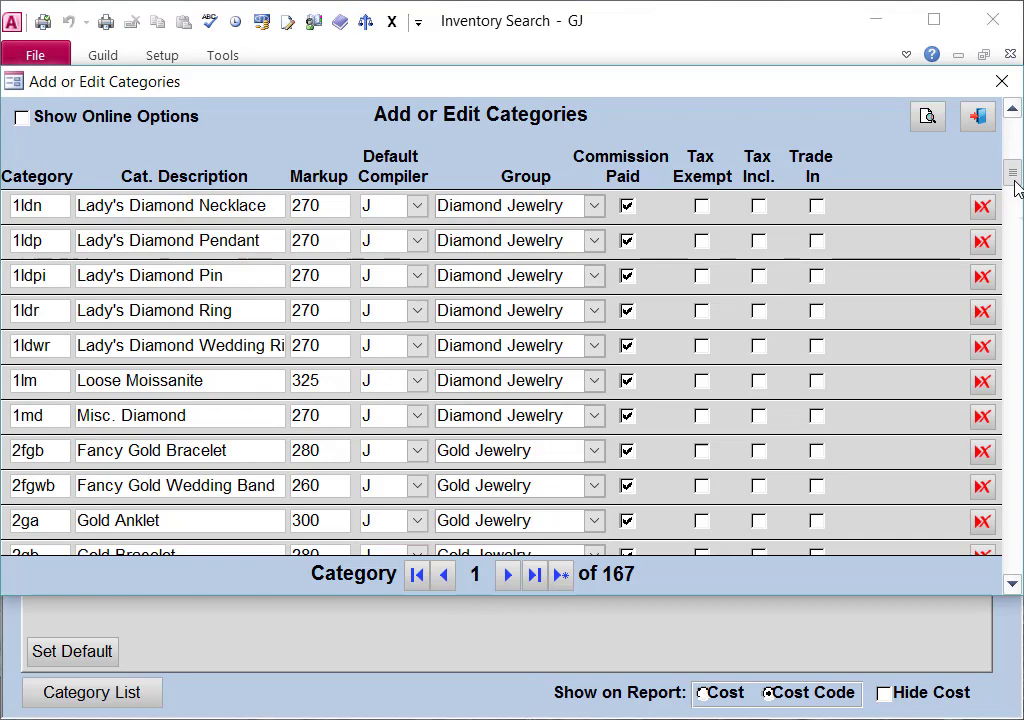
# Scroll down through the remaining 167 categories to review them
pyautogui.scroll(-3)
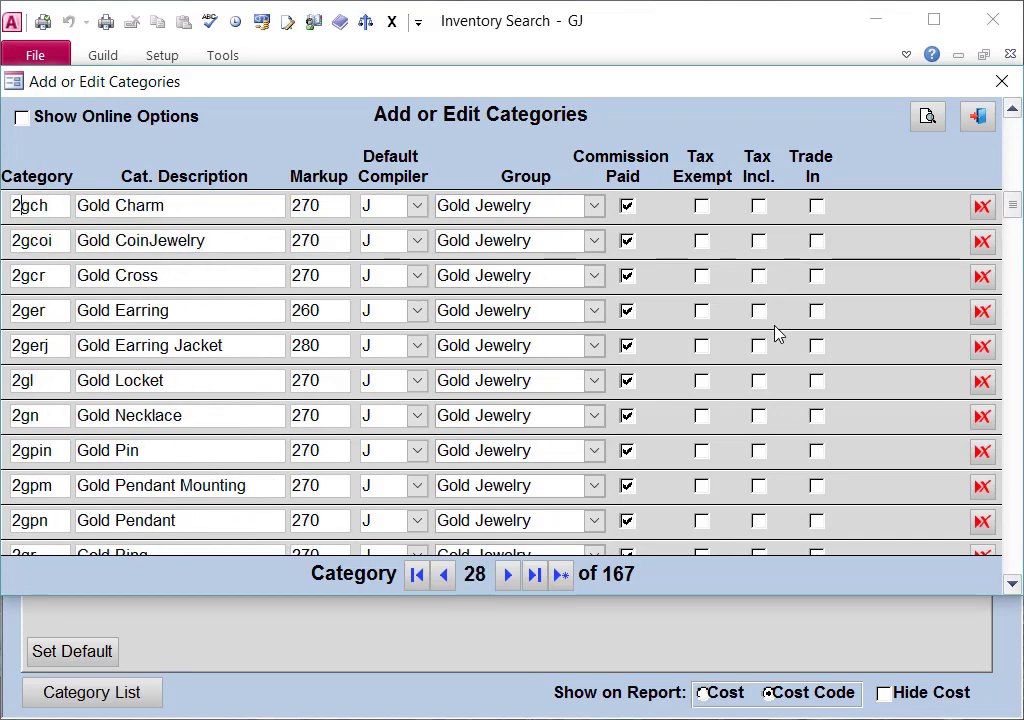
pyautogui.scroll(-3)
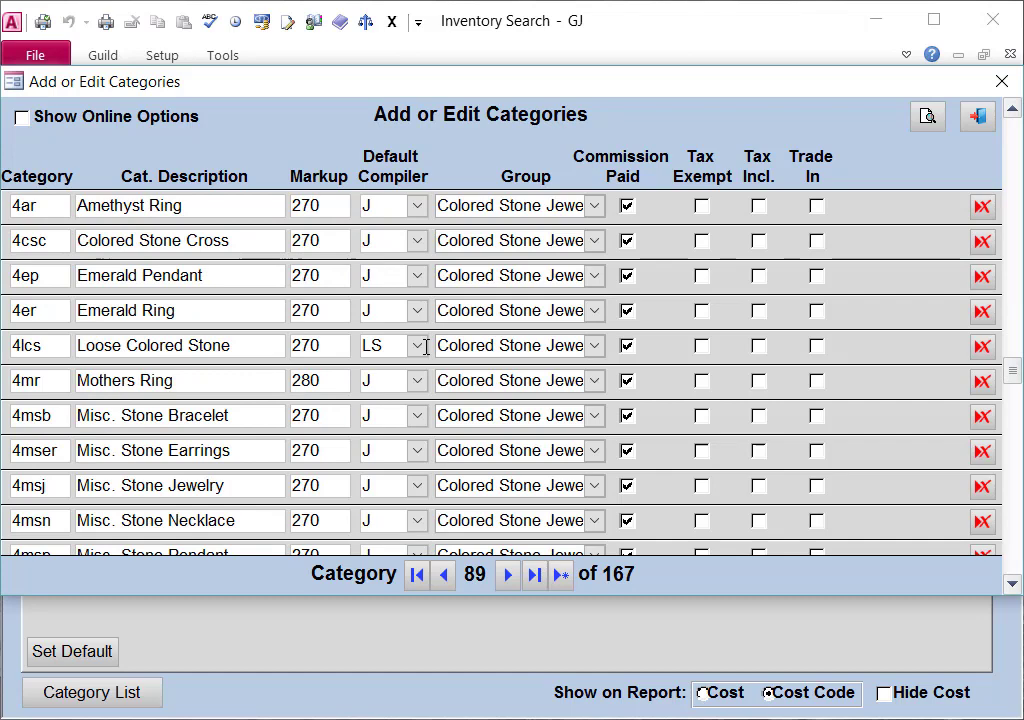
pyautogui.scroll(-3)
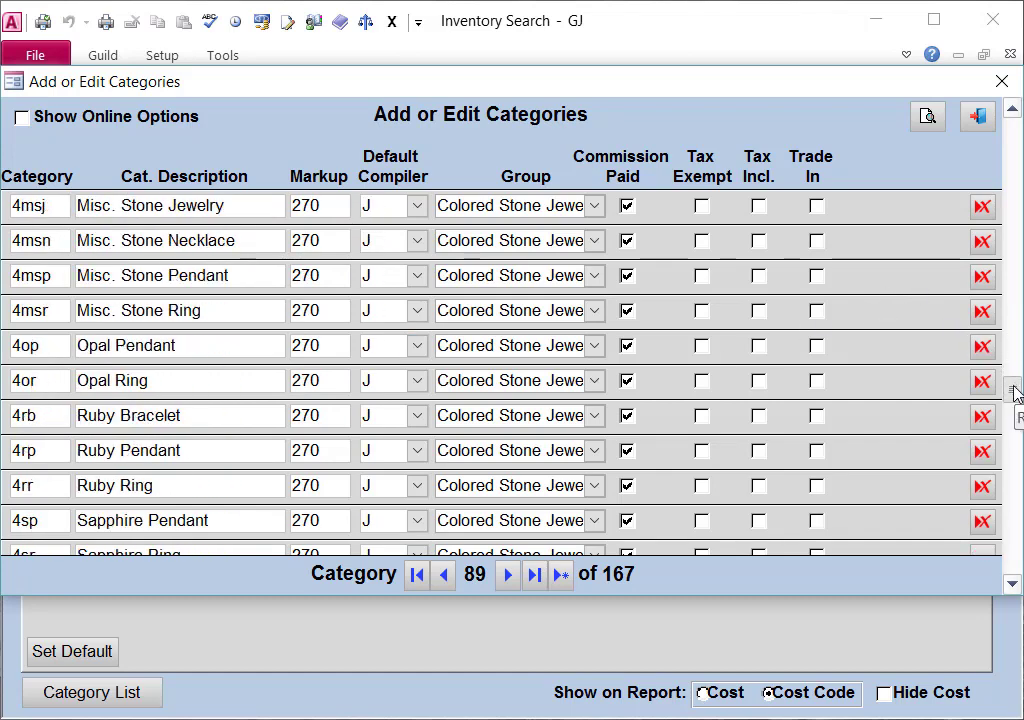
pyautogui.scroll(-3)
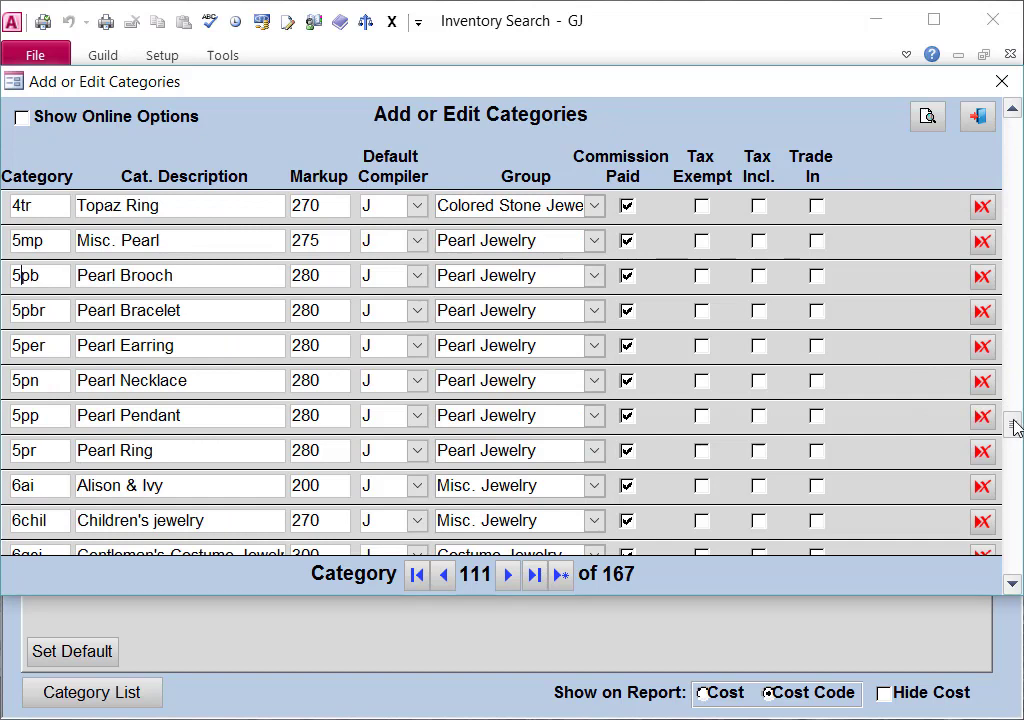
pyautogui.scroll(-3)
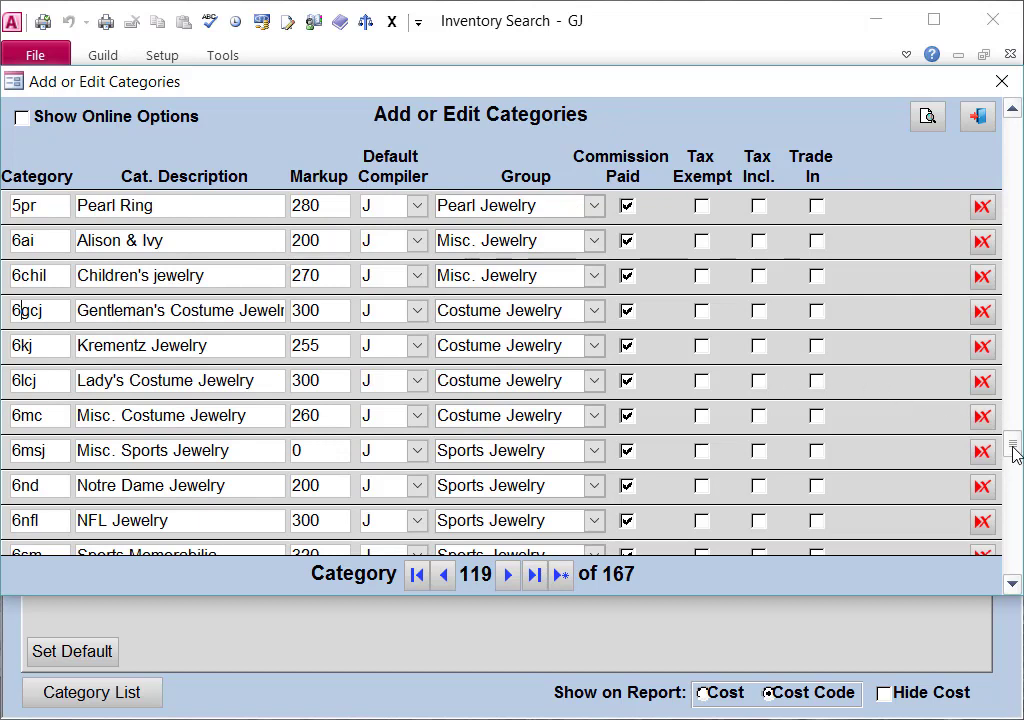
pyautogui.scroll(-3)
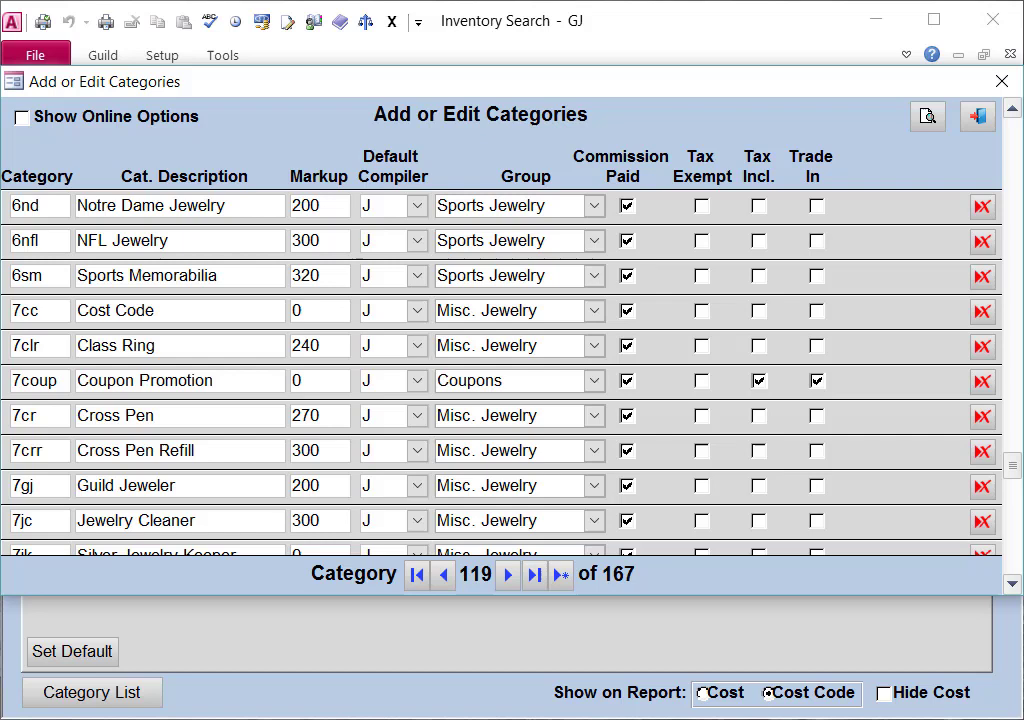
pyautogui.scroll(-3)
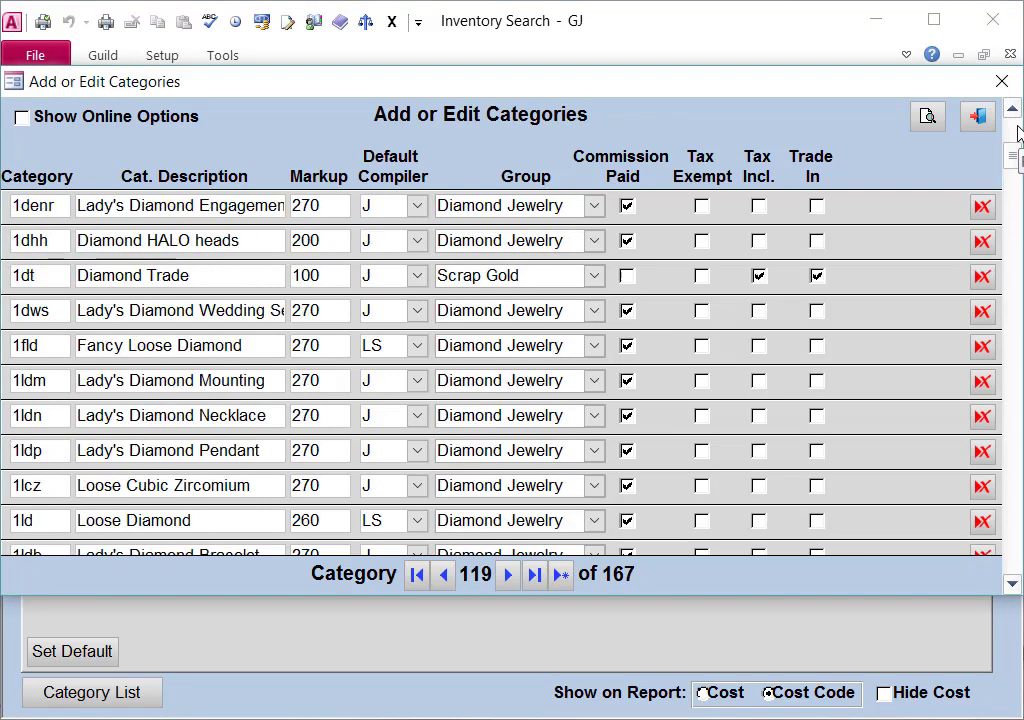
pyautogui.click(416, 574)
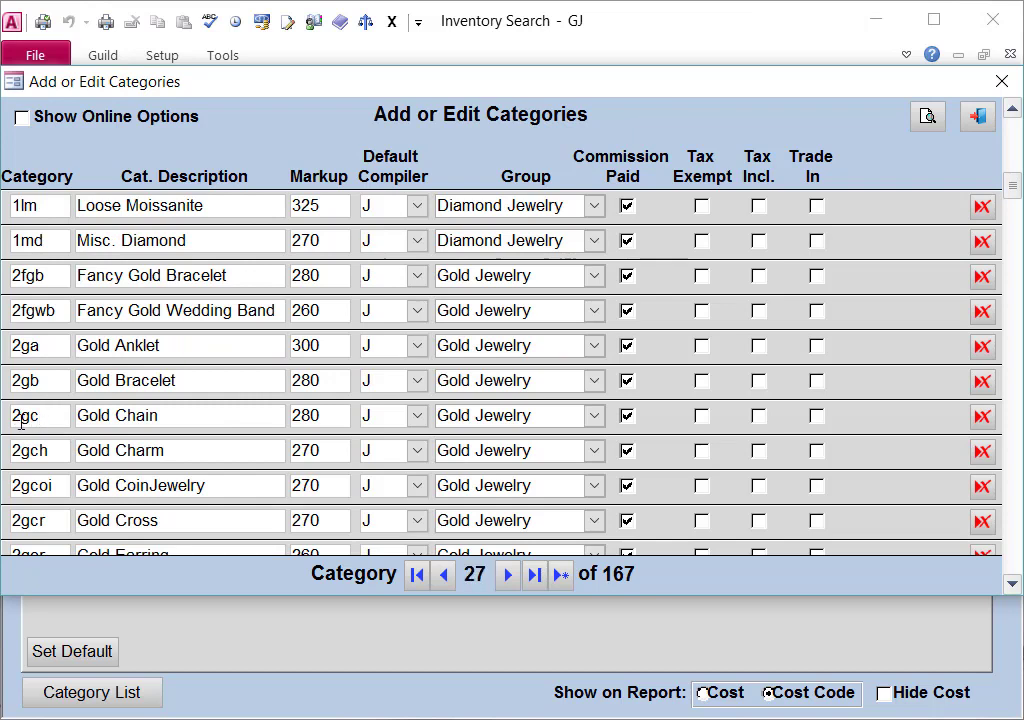
pyautogui.click(32, 414)
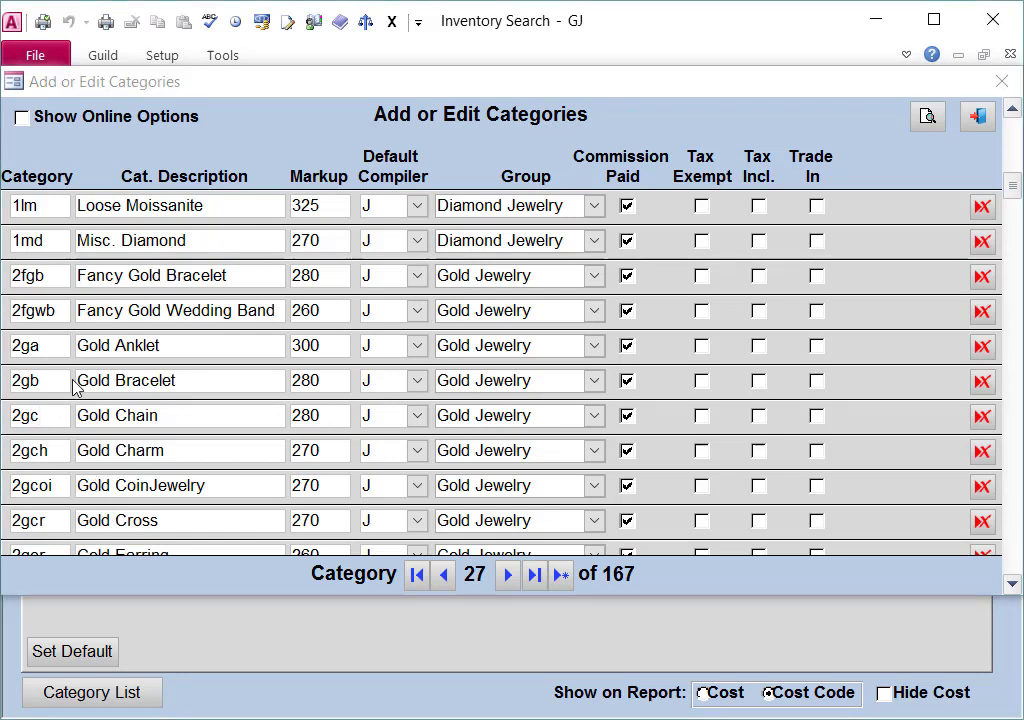
pyautogui.moveTo(48, 352)
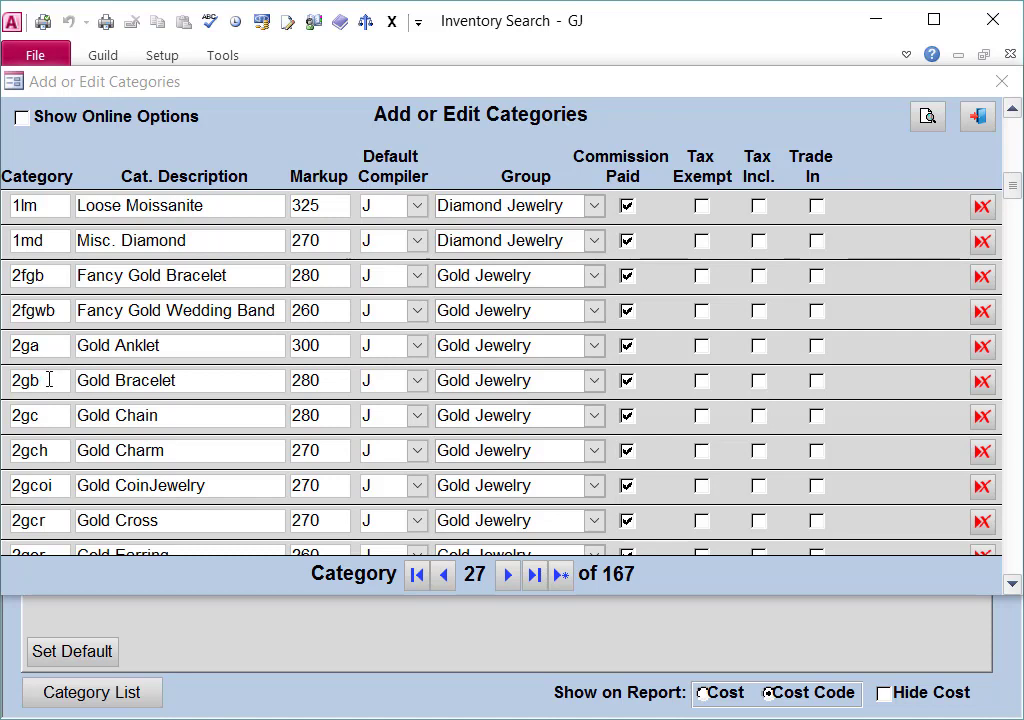
pyautogui.moveTo(988, 180)
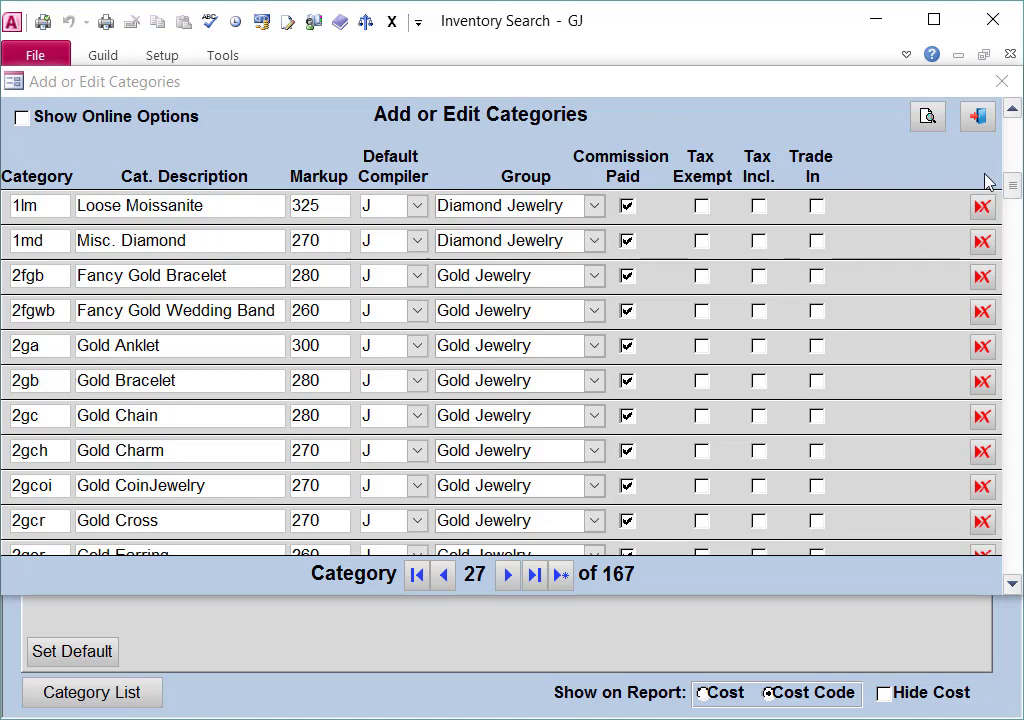
pyautogui.scroll(-3)
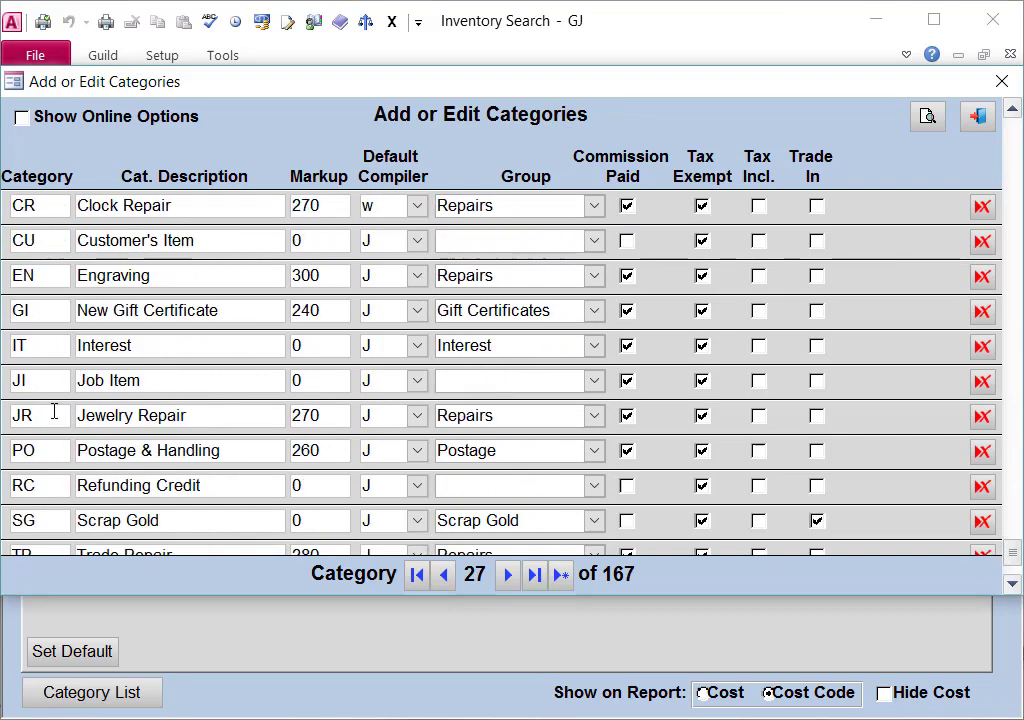
pyautogui.scroll(-3)
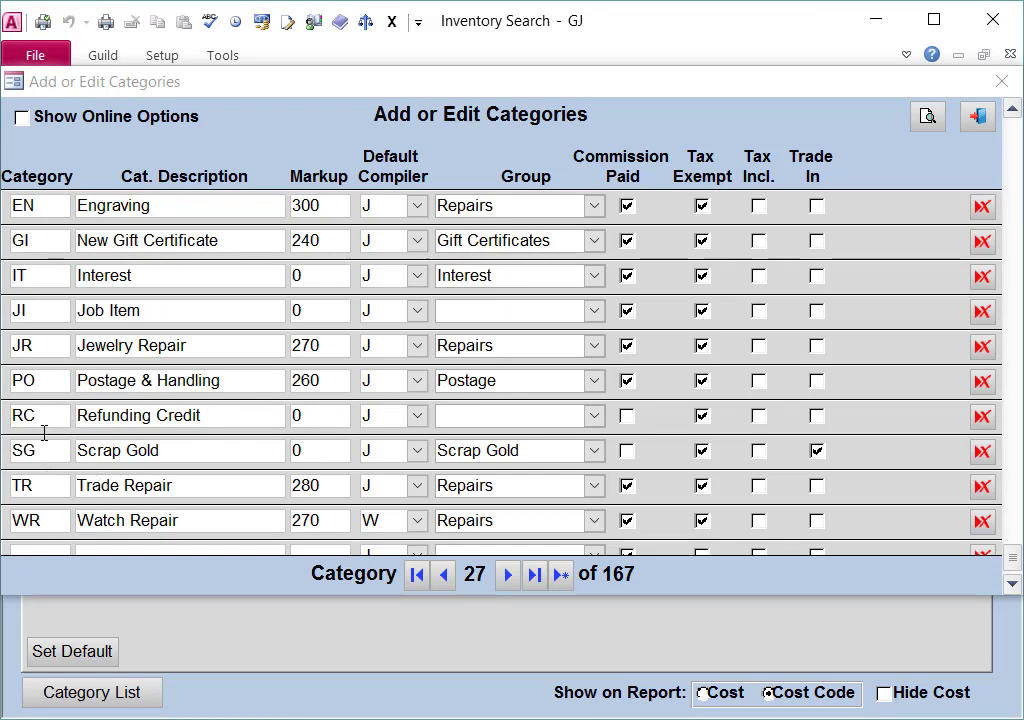
pyautogui.moveTo(56, 510)
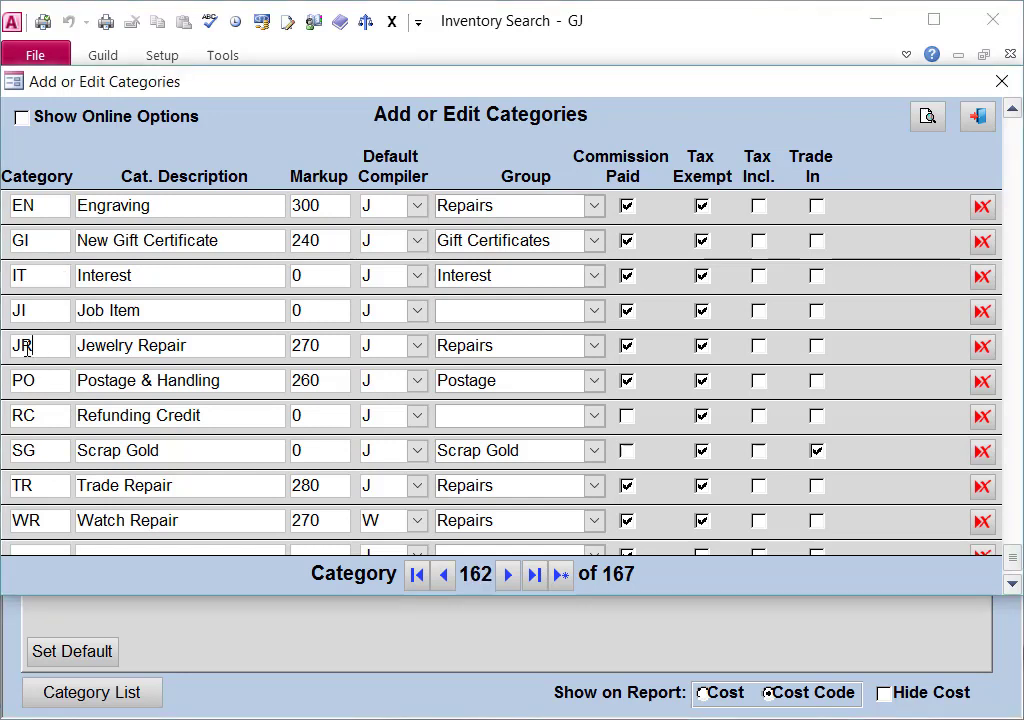
pyautogui.click(22, 344)
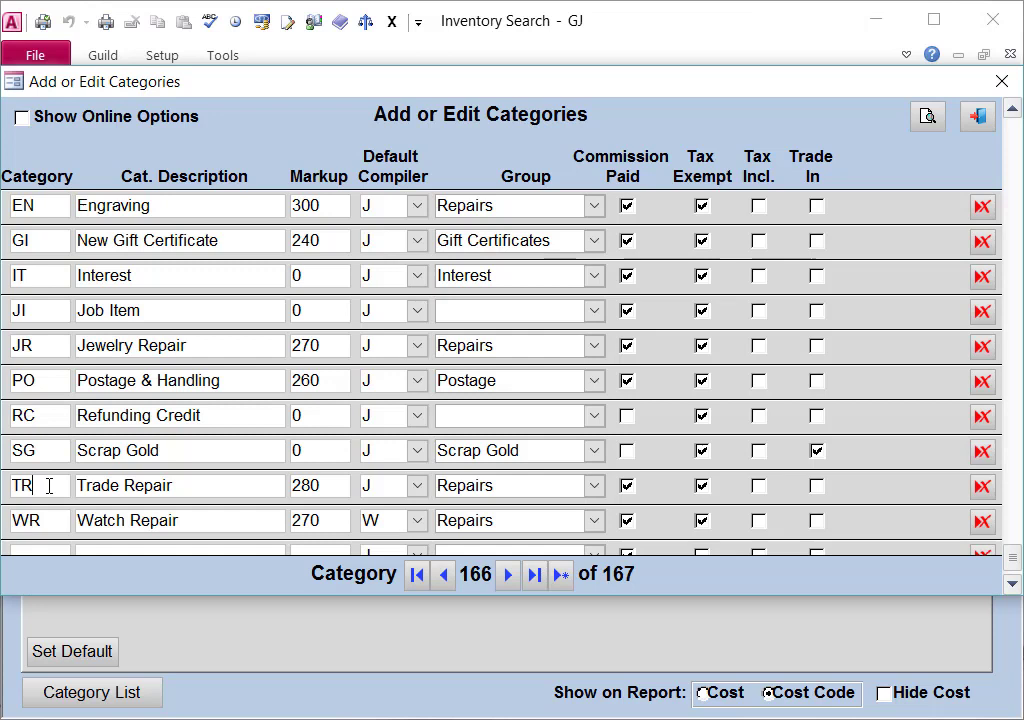
pyautogui.click(508, 574)
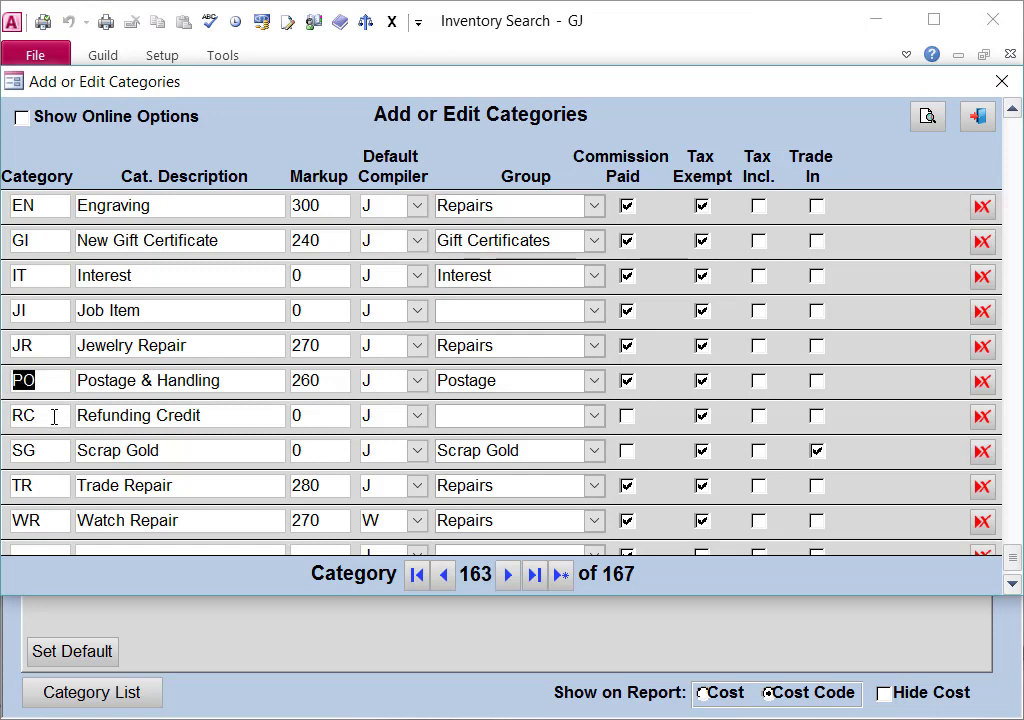
pyautogui.click(444, 572)
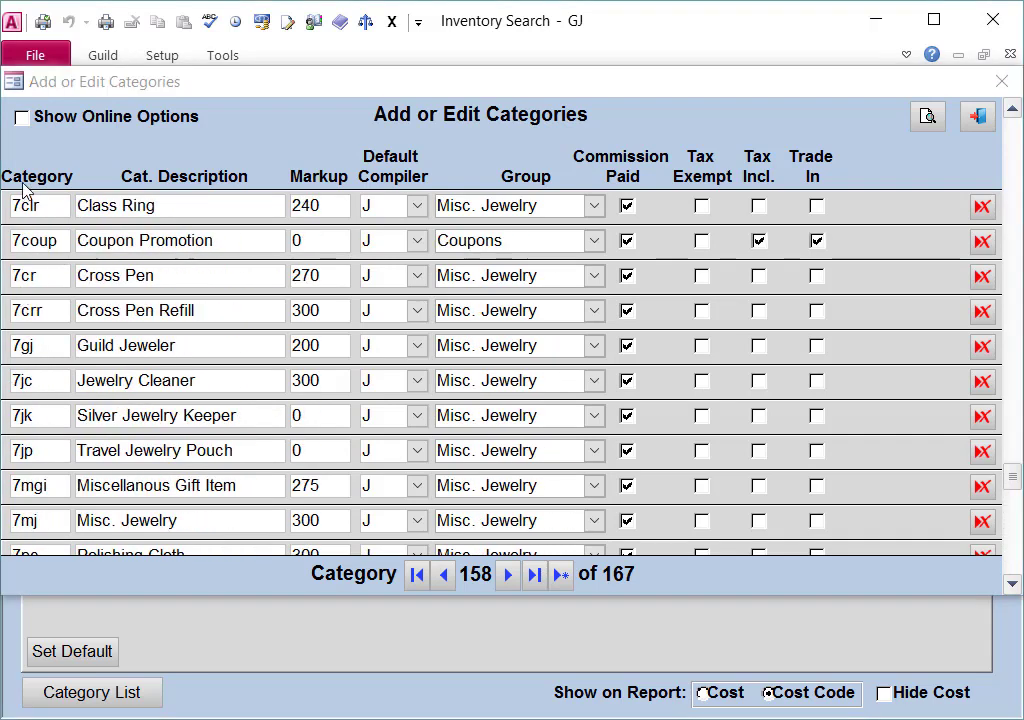
pyautogui.moveTo(44, 264)
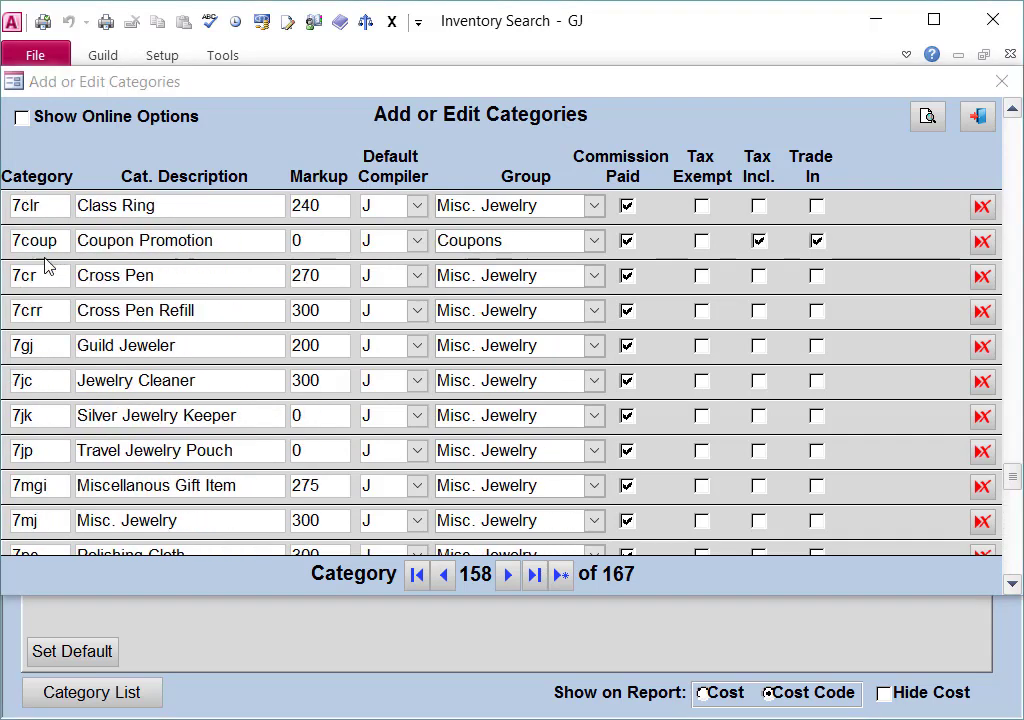
pyautogui.moveTo(150, 400)
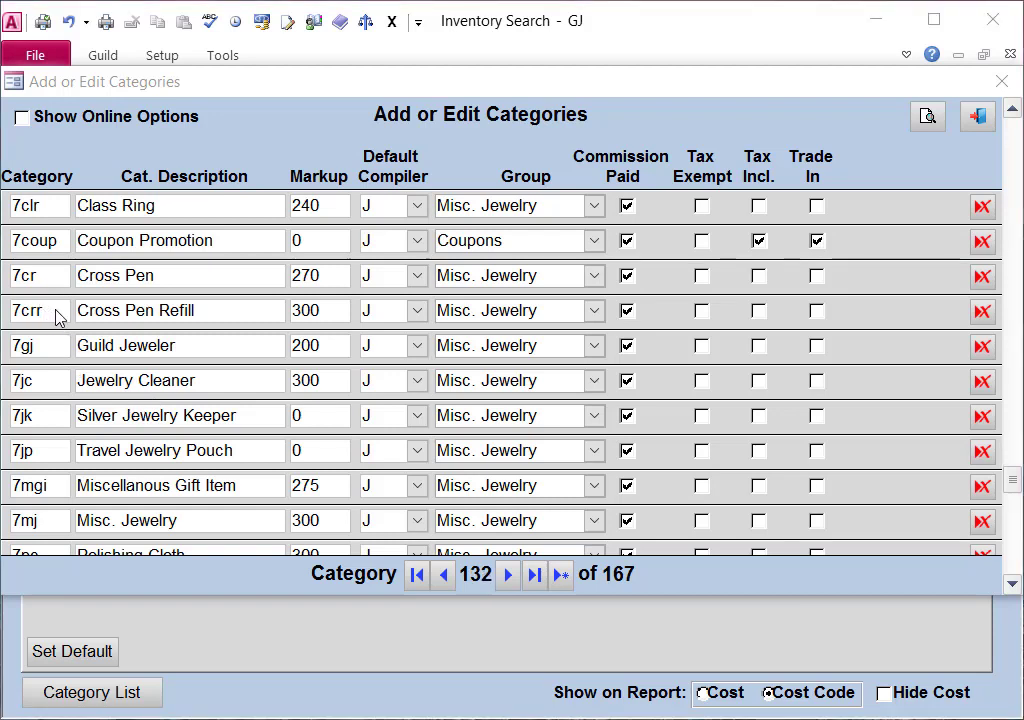
# Change the Cross Pen Refill code from 7crr to 7crp and update all places that used it
pyautogui.click(48, 310)
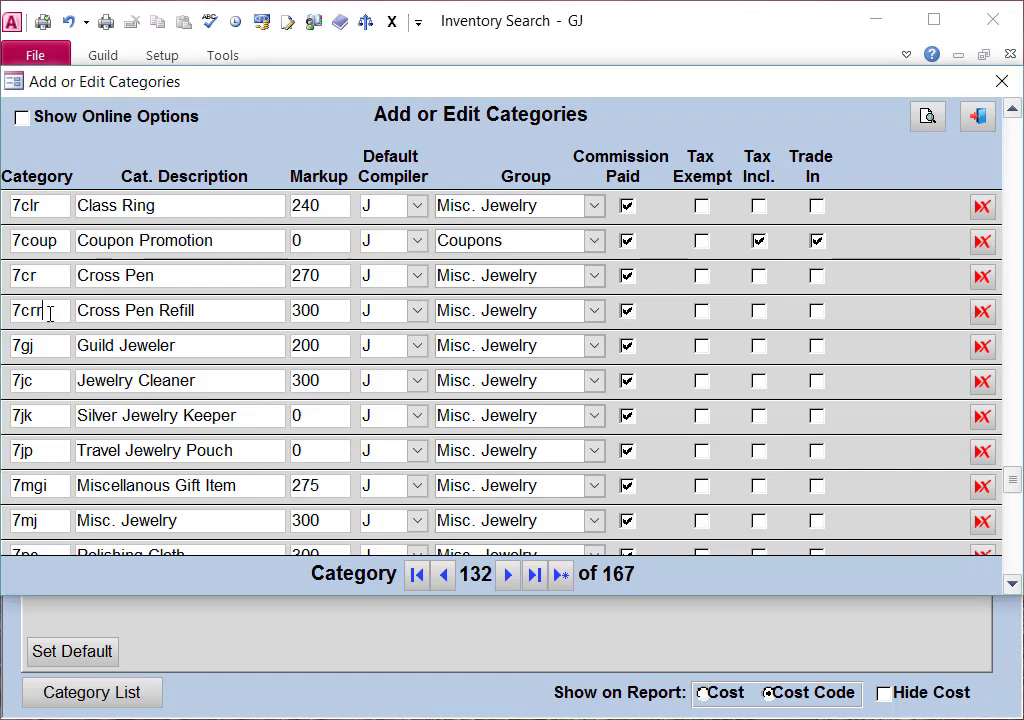
pyautogui.press('Backspace')
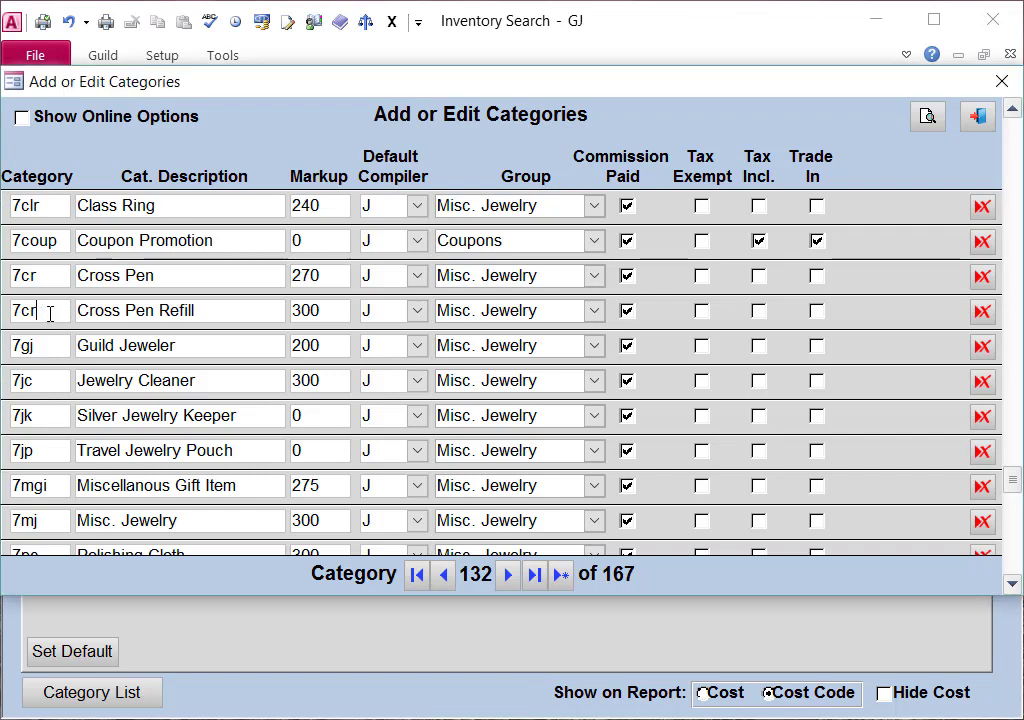
pyautogui.write('p')
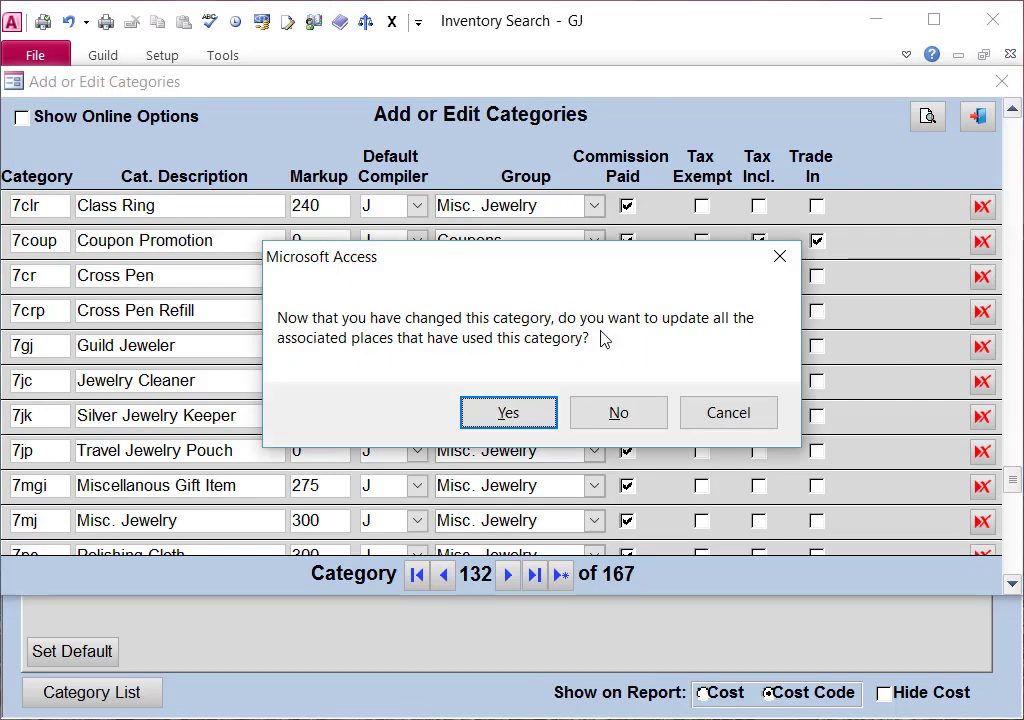
pyautogui.moveTo(536, 356)
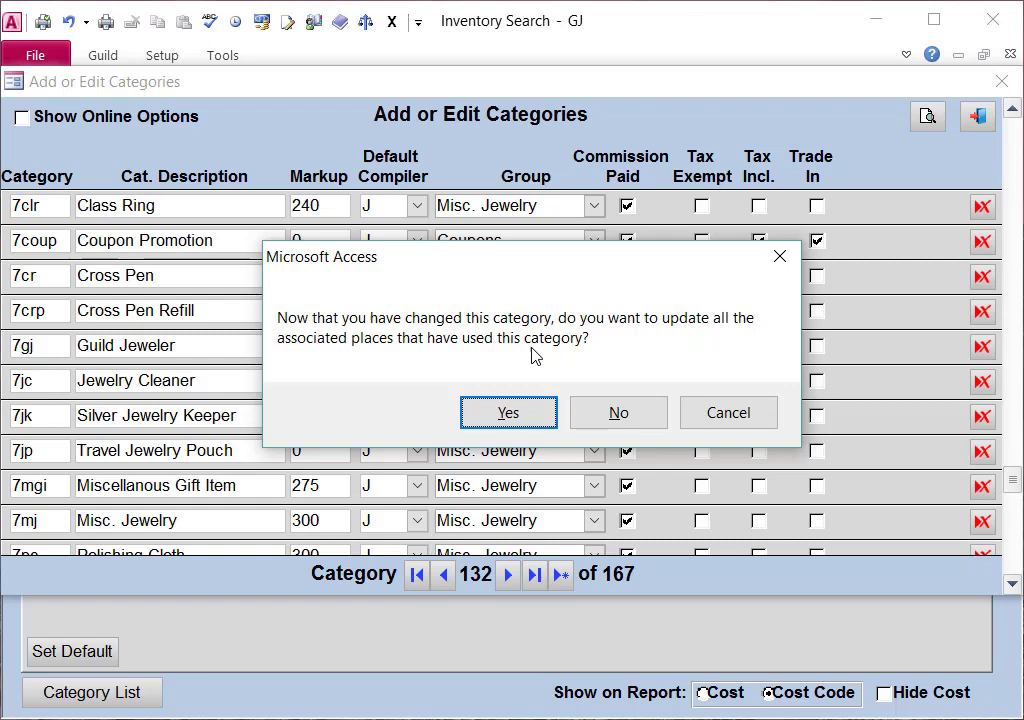
pyautogui.moveTo(484, 392)
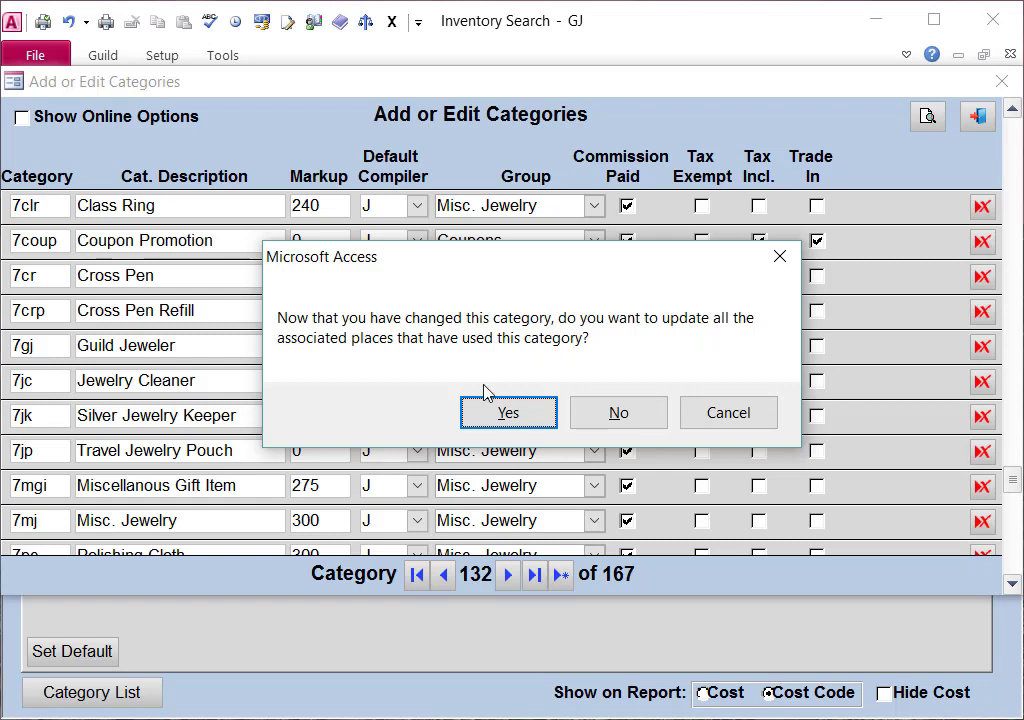
pyautogui.moveTo(430, 348)
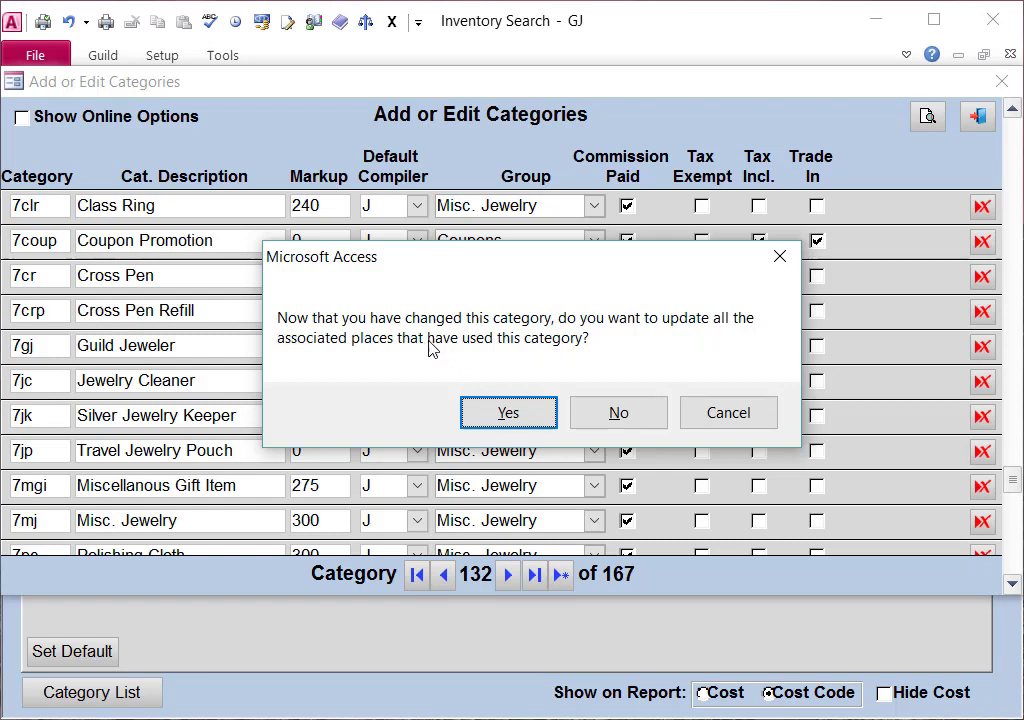
pyautogui.moveTo(40, 328)
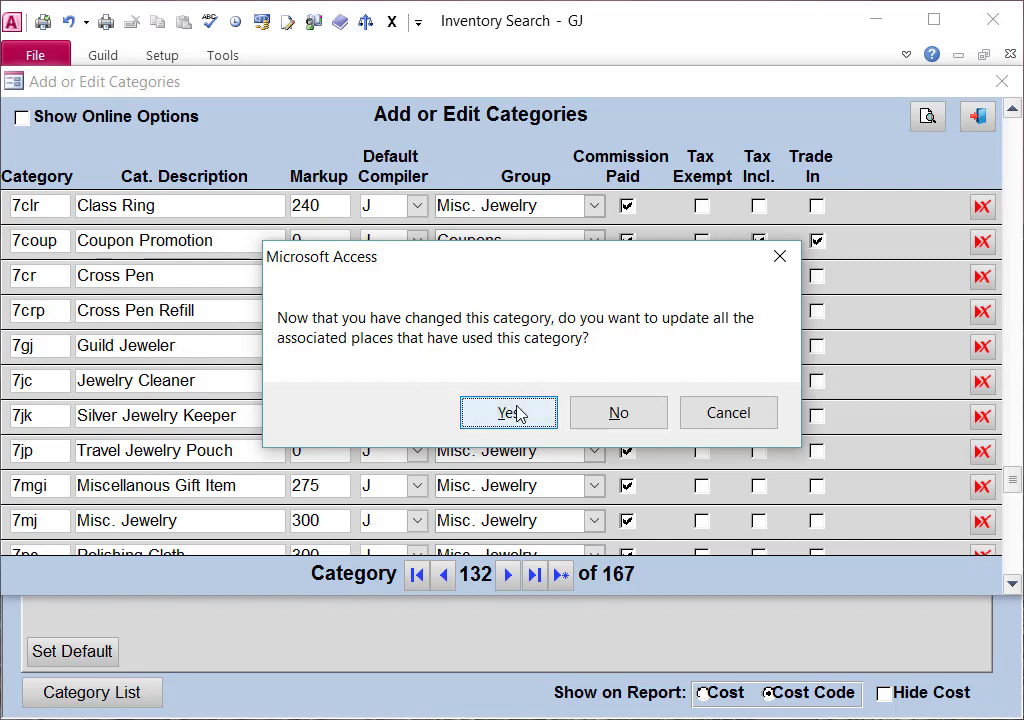
pyautogui.click(508, 412)
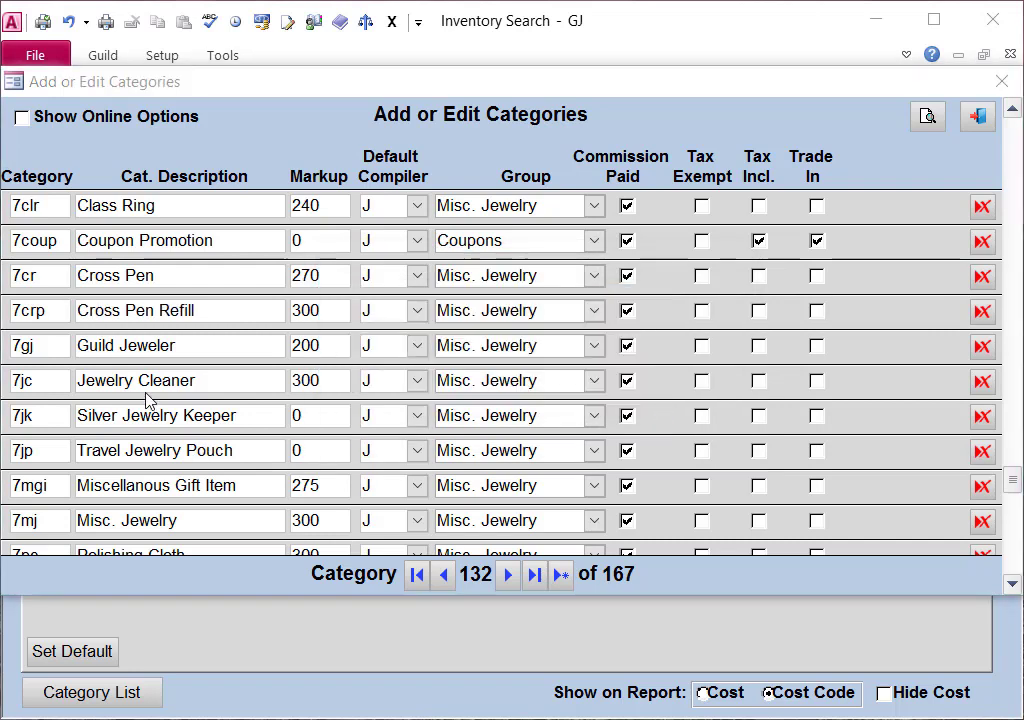
pyautogui.moveTo(62, 338)
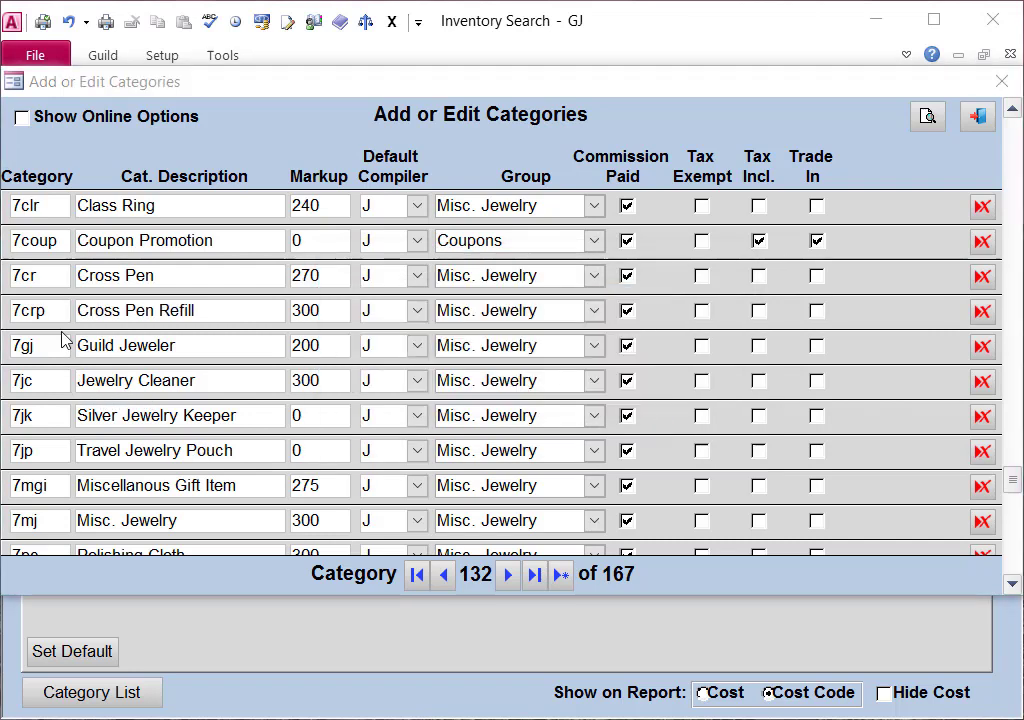
pyautogui.moveTo(88, 486)
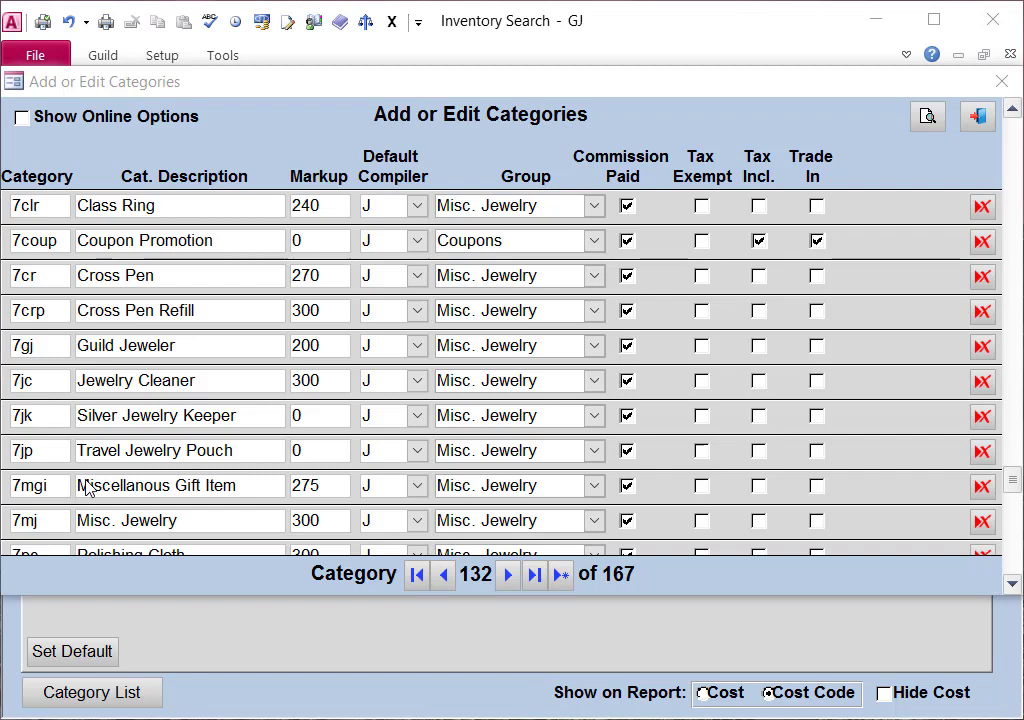
pyautogui.moveTo(260, 458)
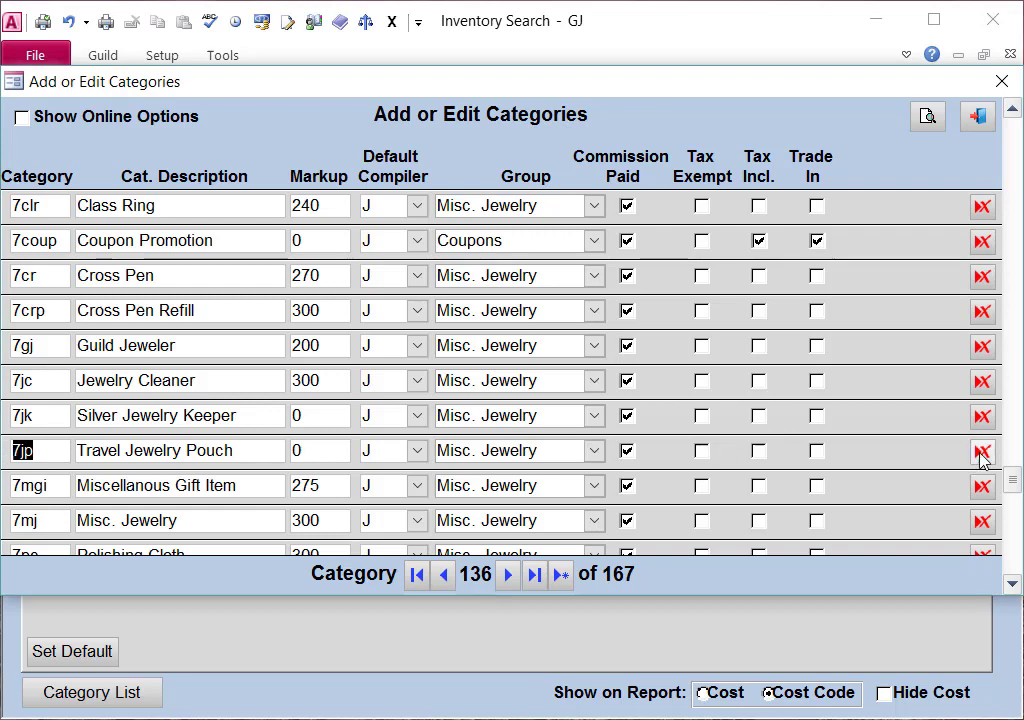
pyautogui.moveTo(890, 454)
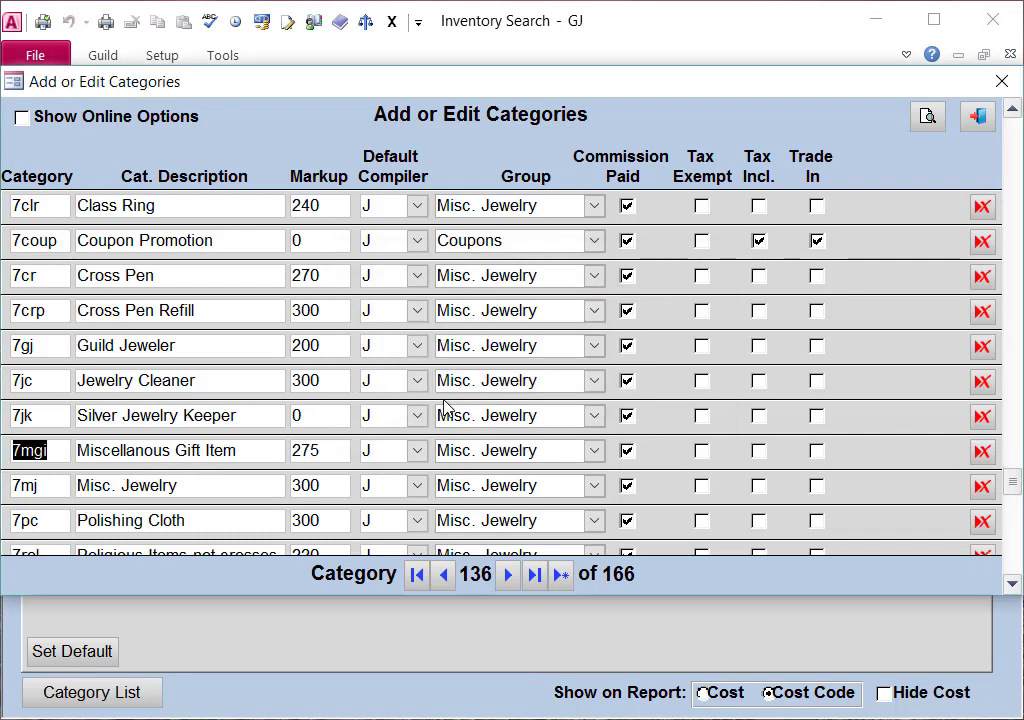
pyautogui.moveTo(52, 420)
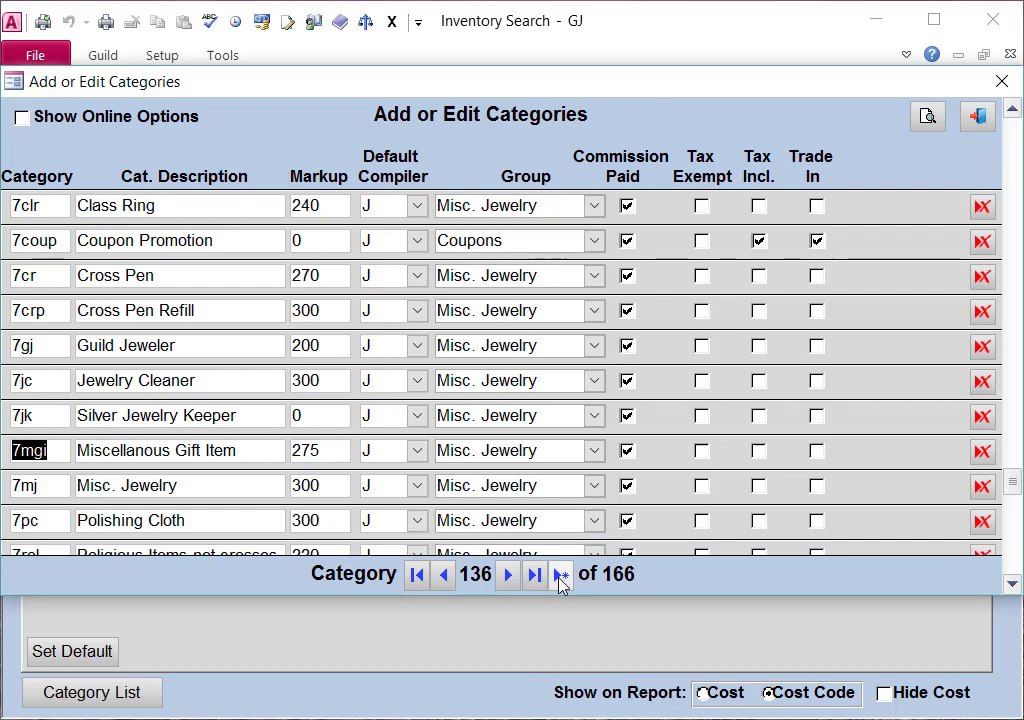
pyautogui.moveTo(562, 574)
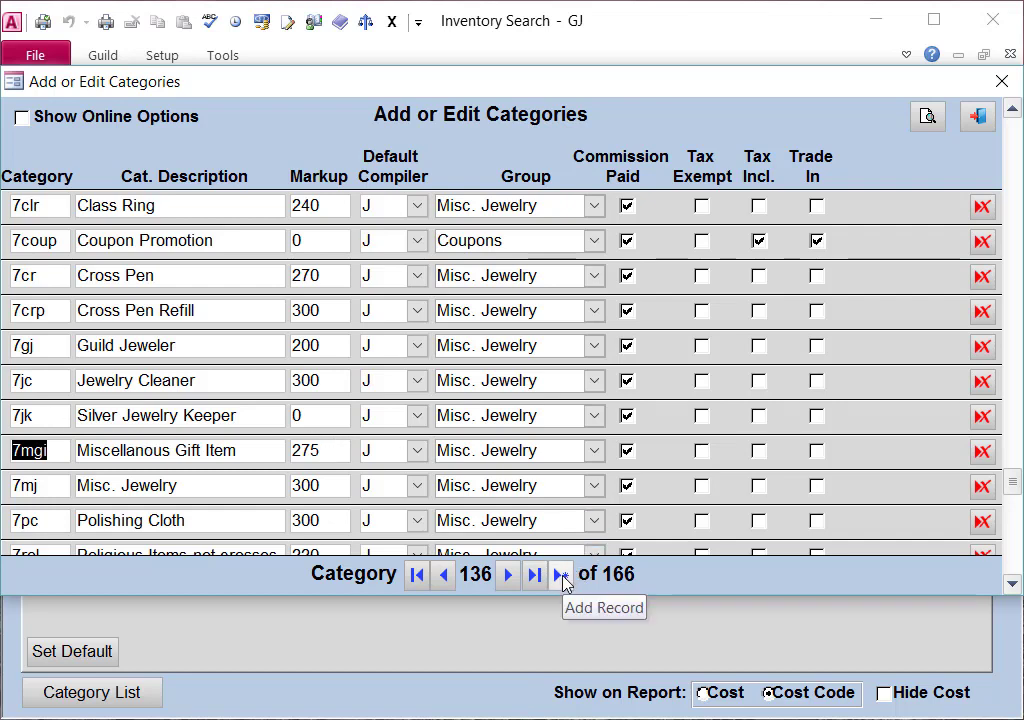
# Start a new blank category record after the 7jp deletion
pyautogui.click(560, 574)
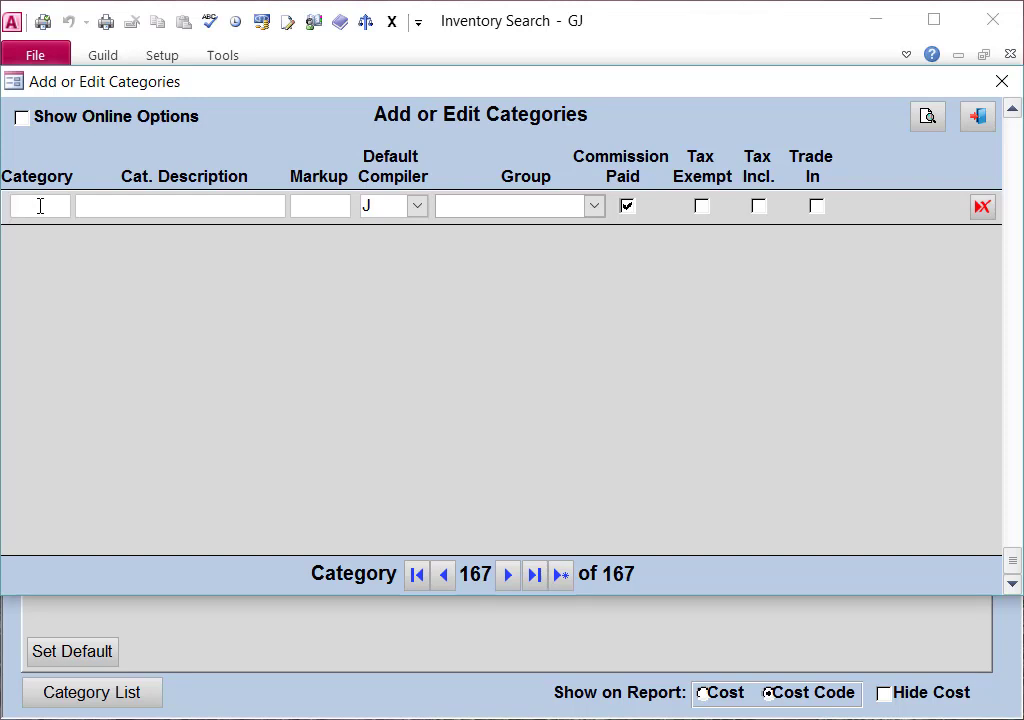
# Enter code 4tb, name Topaz Bracelet, and assign it to the Colored Stone Jewelry group
pyautogui.write('4')
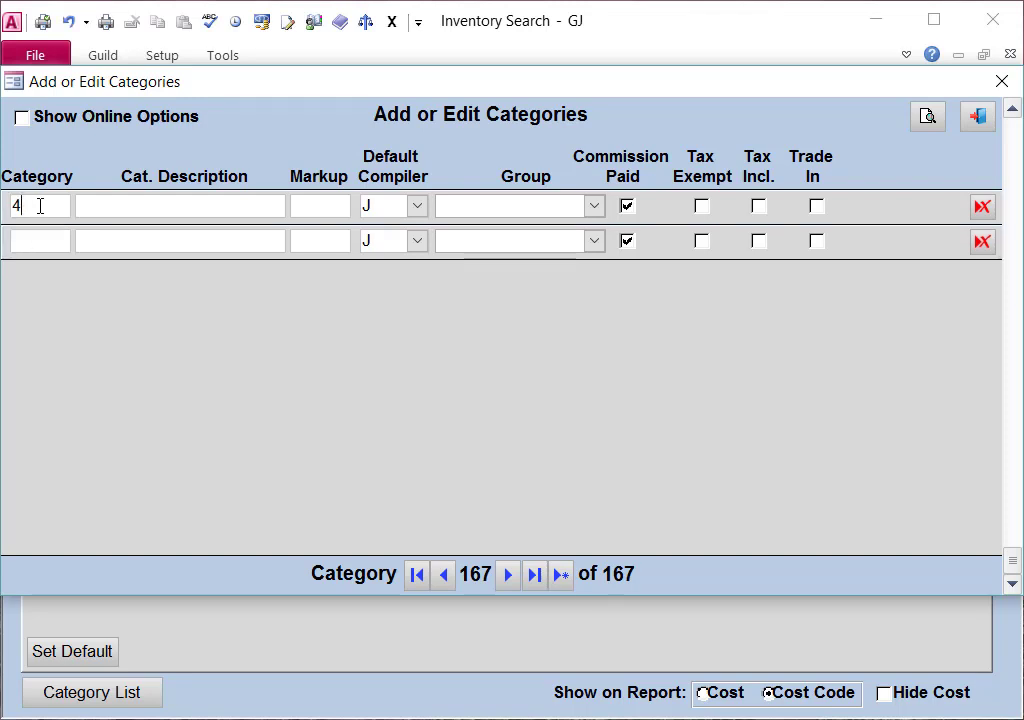
pyautogui.write('tb')
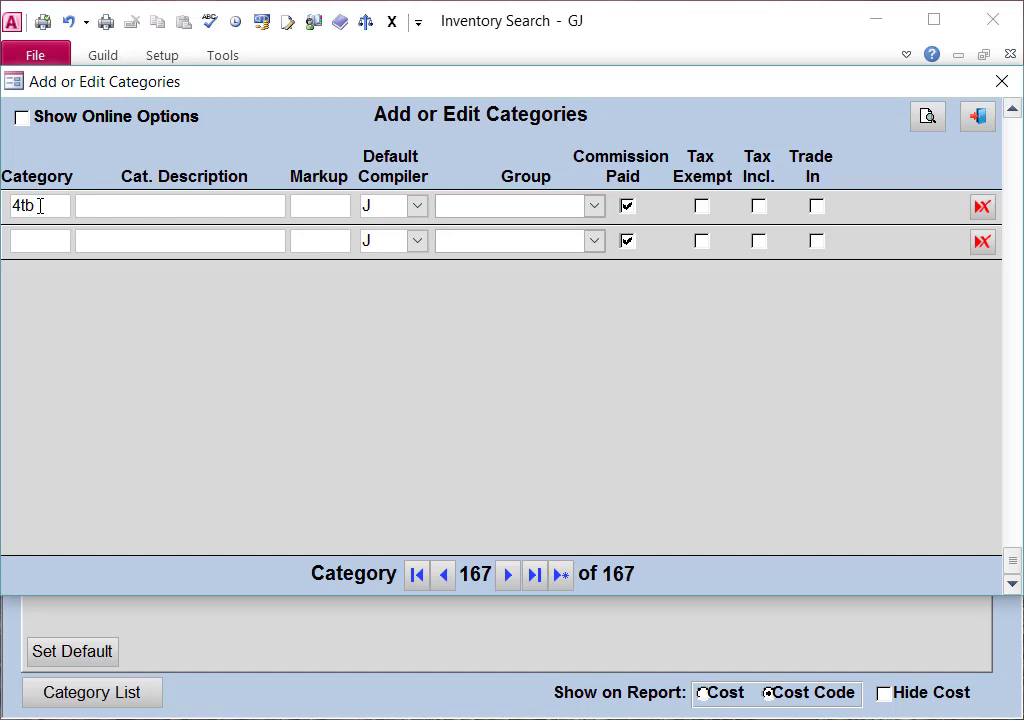
pyautogui.write('Topaz Bracelet')
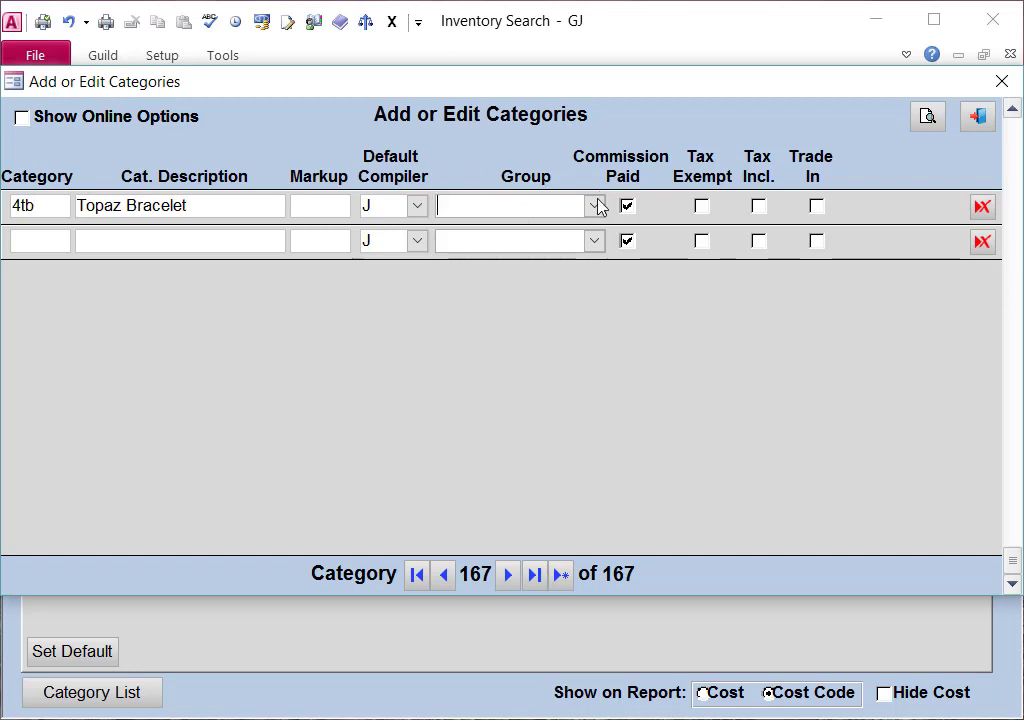
pyautogui.click(596, 204)
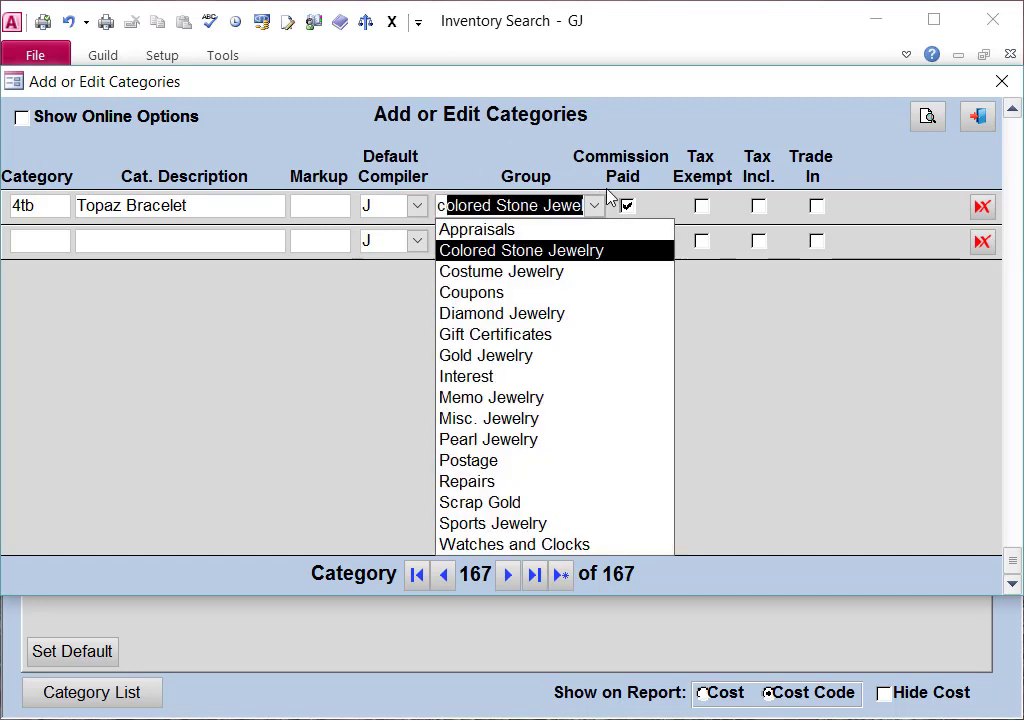
pyautogui.click(520, 250)
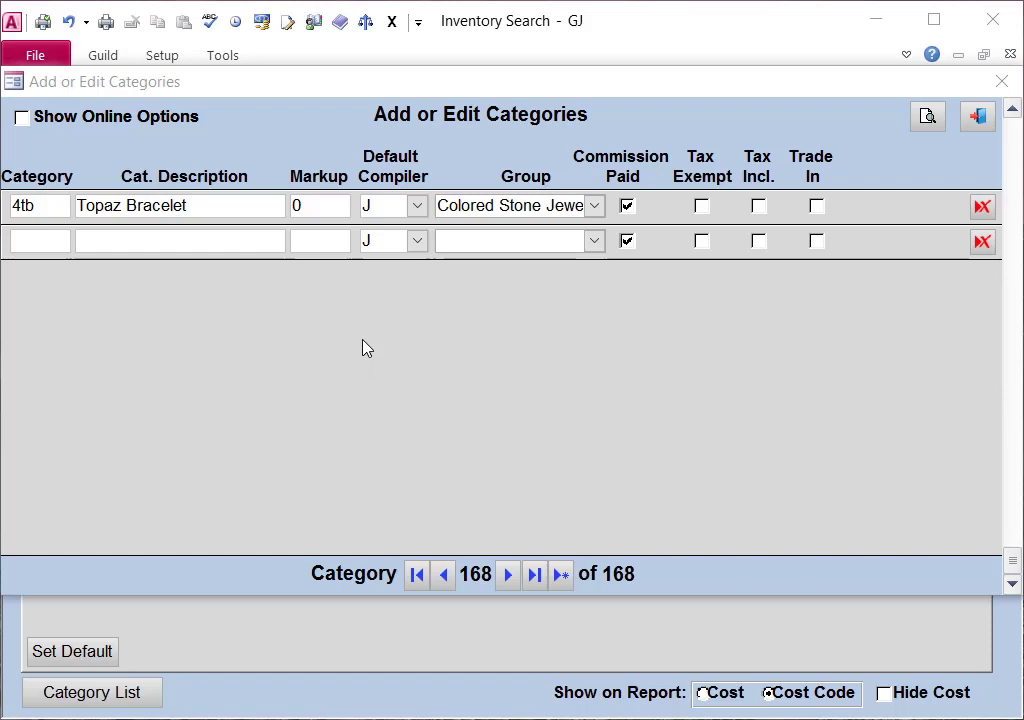
pyautogui.moveTo(290, 334)
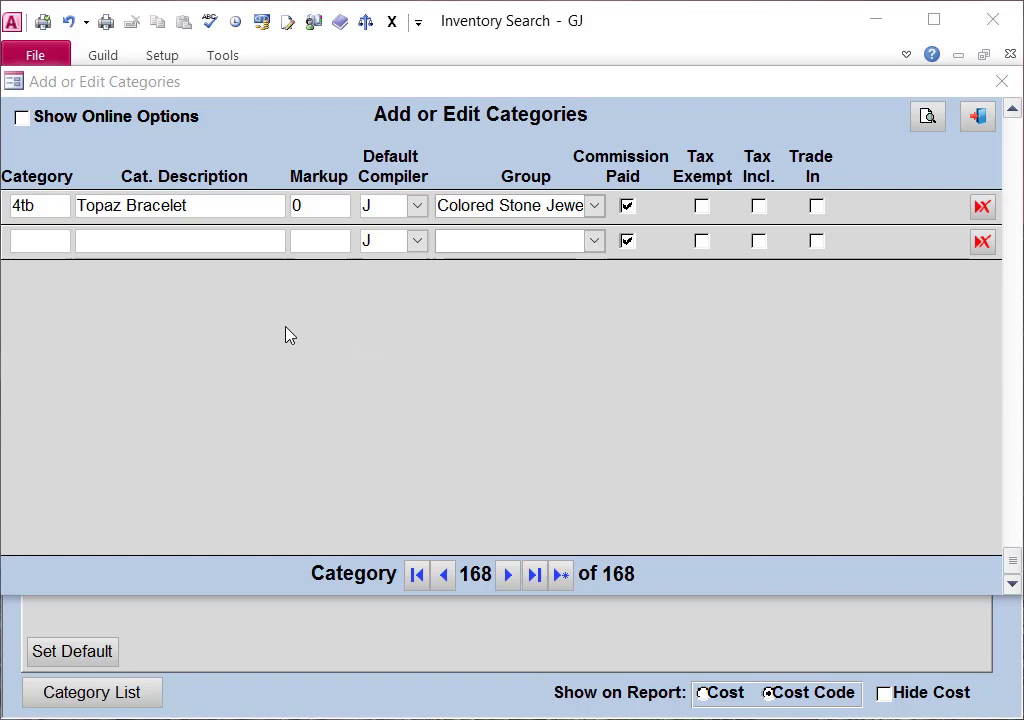